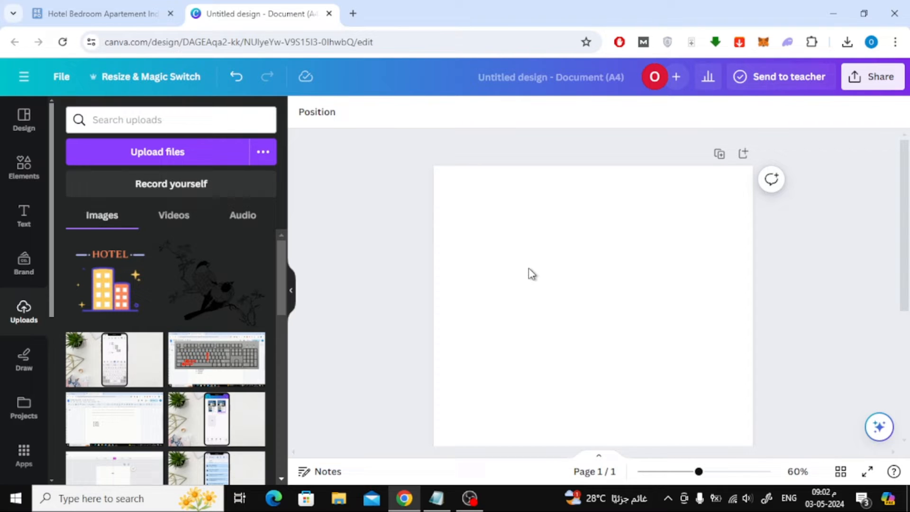
{"action": "mouse_move", "coordinate": [351, 165]}
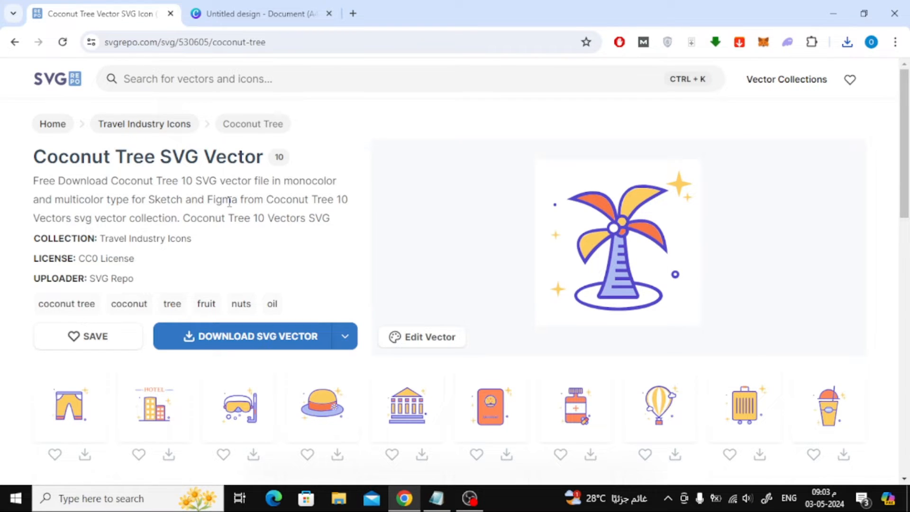
Download the Coconut Tree SVG vector file from SVG Repo
{"action": "left_click", "coordinate": [250, 336]}
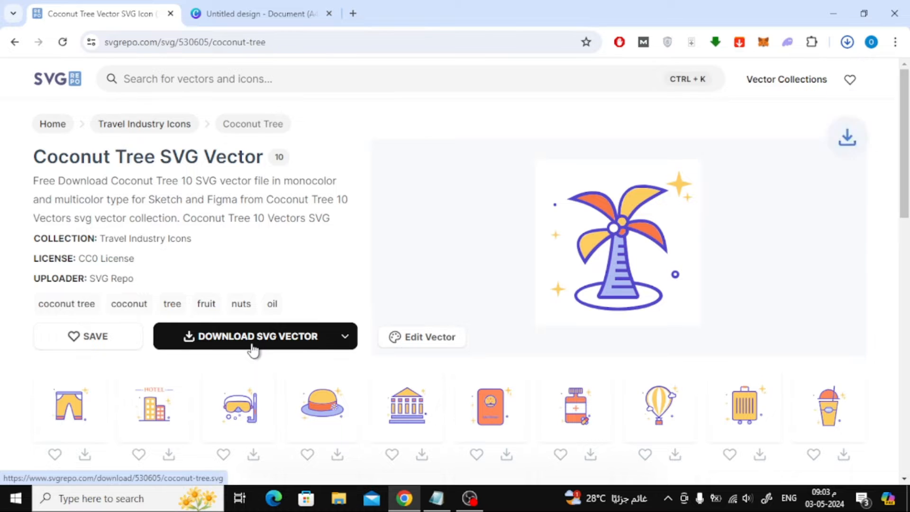
{"action": "left_click", "coordinate": [253, 336]}
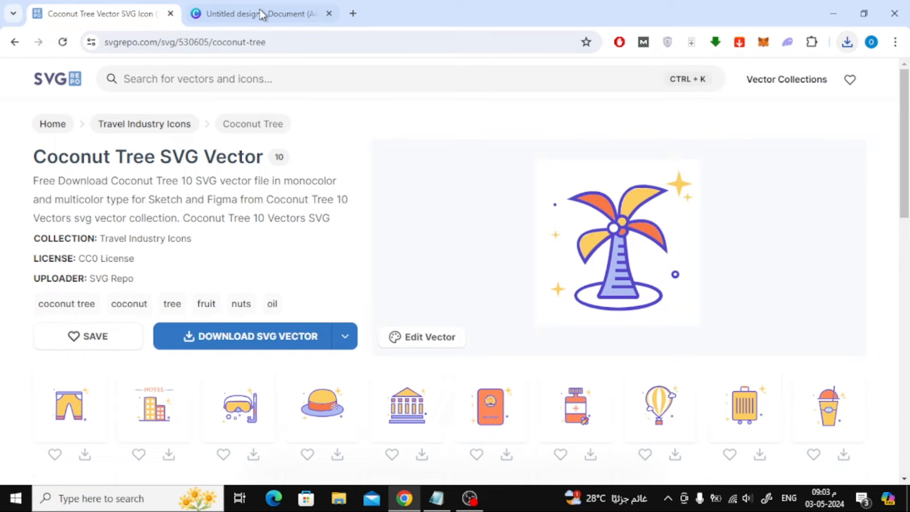
Upload coconut-tree-svgrepo-com from Downloads into Canva's Uploads library
{"action": "left_click", "coordinate": [259, 13]}
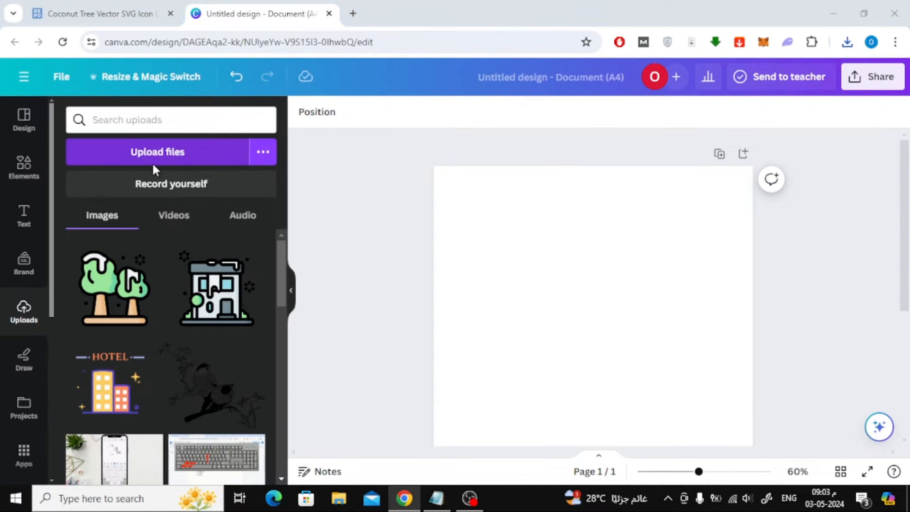
{"action": "left_click", "coordinate": [157, 151]}
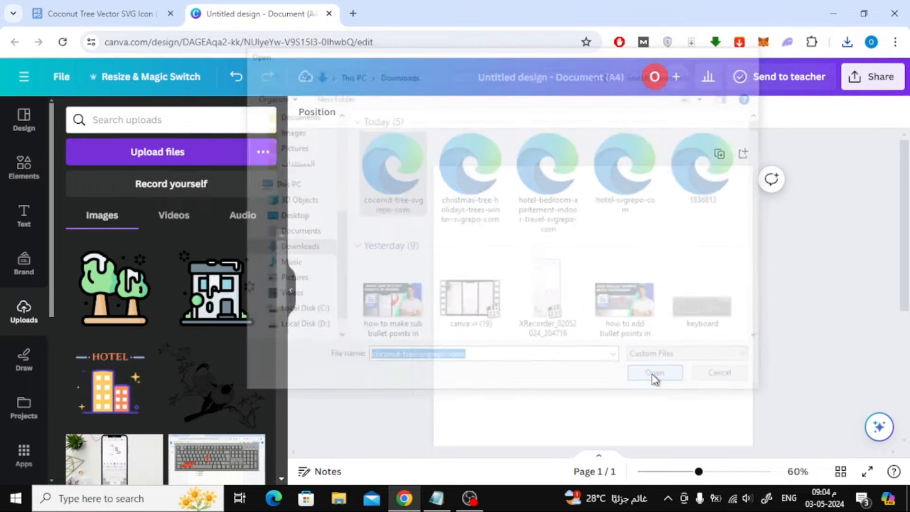
{"action": "left_click", "coordinate": [655, 372]}
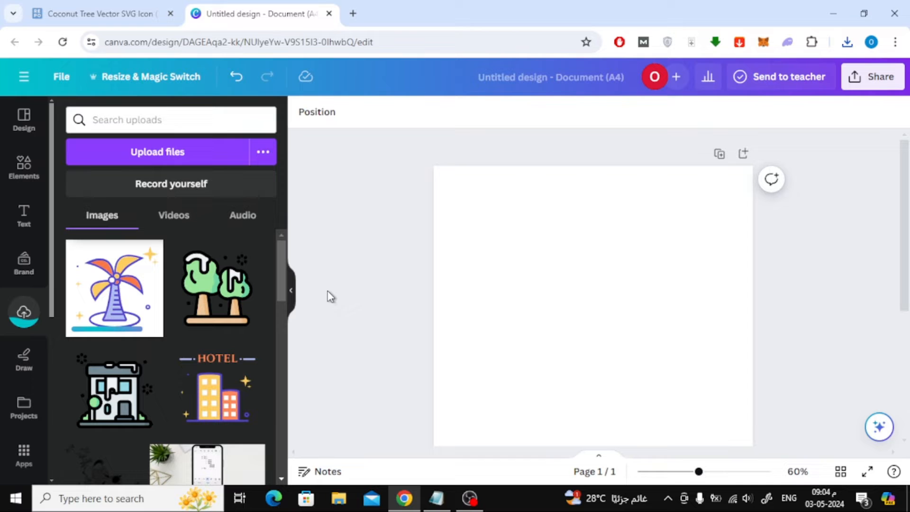
{"action": "mouse_move", "coordinate": [236, 312]}
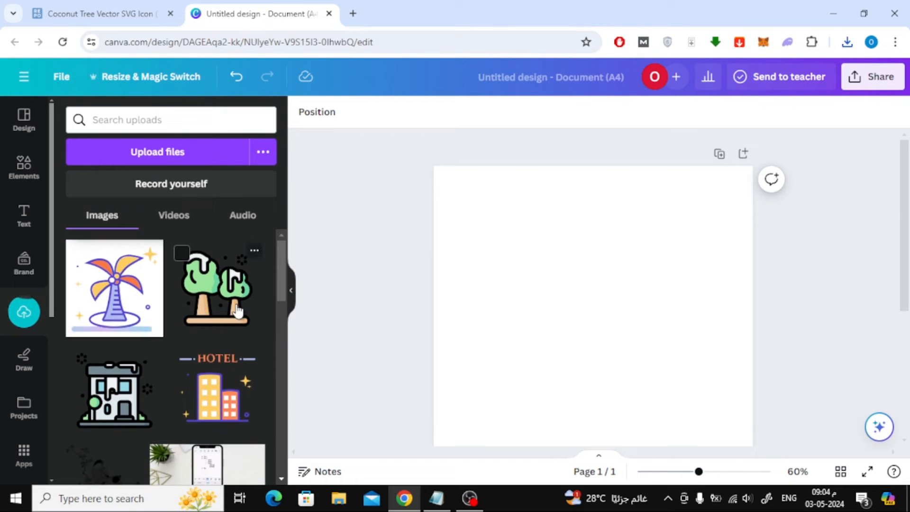
Add the uploaded coconut tree to the A4 page and drag its corner to enlarge it
{"action": "left_click", "coordinate": [113, 297]}
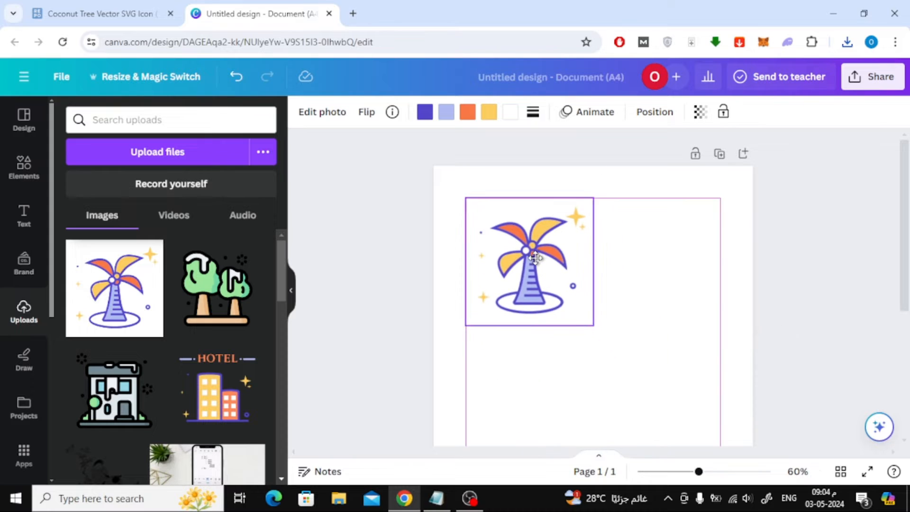
{"action": "left_click_drag", "start_coordinate": [593, 325], "coordinate": [625, 367]}
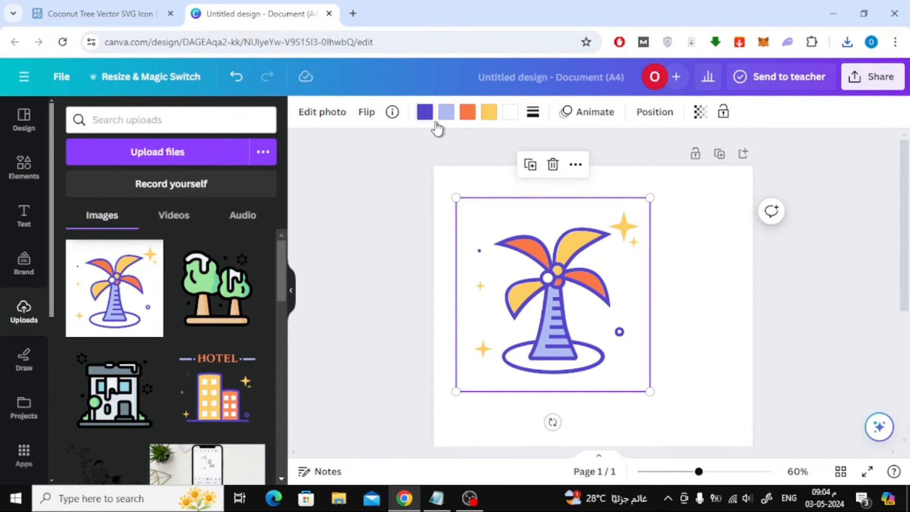
{"action": "mouse_move", "coordinate": [467, 112]}
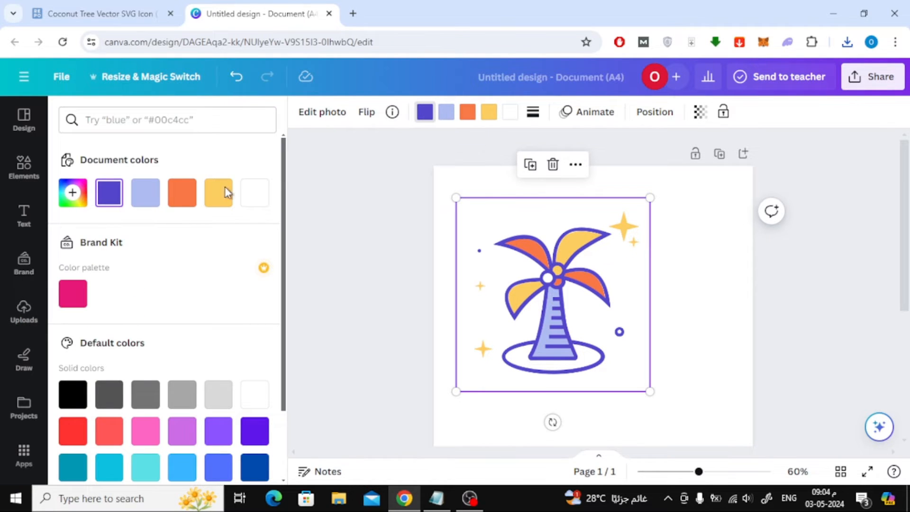
Adjust the tree's colour swatches: brighter blue outlines, deeper orange leaves, then start on yellow
{"action": "left_click", "coordinate": [109, 193]}
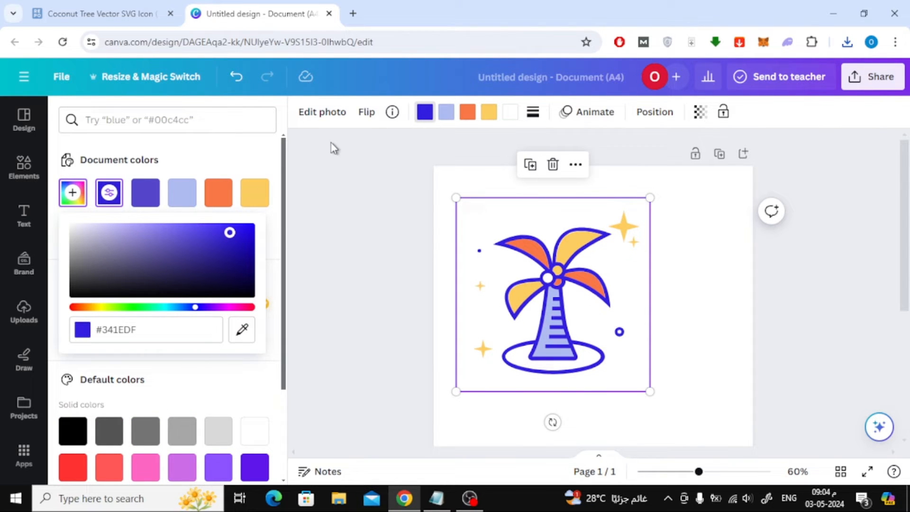
{"action": "left_click", "coordinate": [181, 192]}
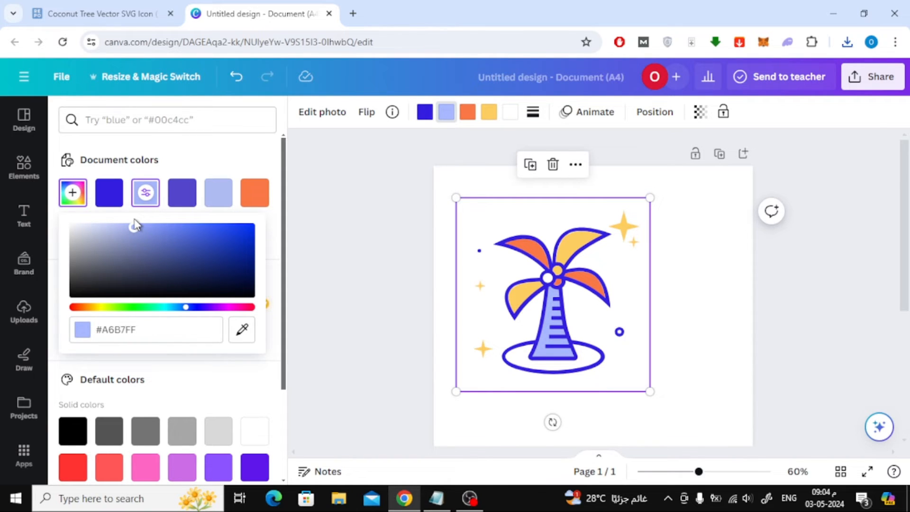
{"action": "left_click", "coordinate": [467, 112]}
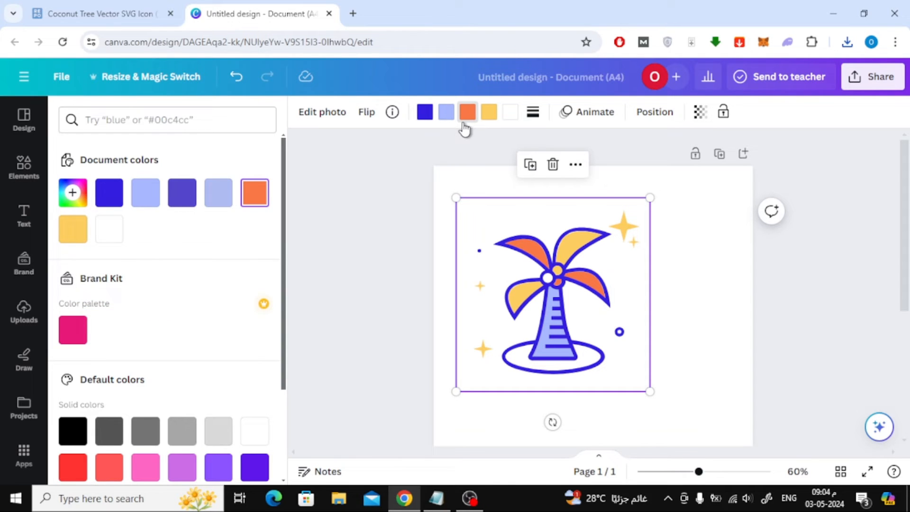
{"action": "left_click", "coordinate": [23, 310]}
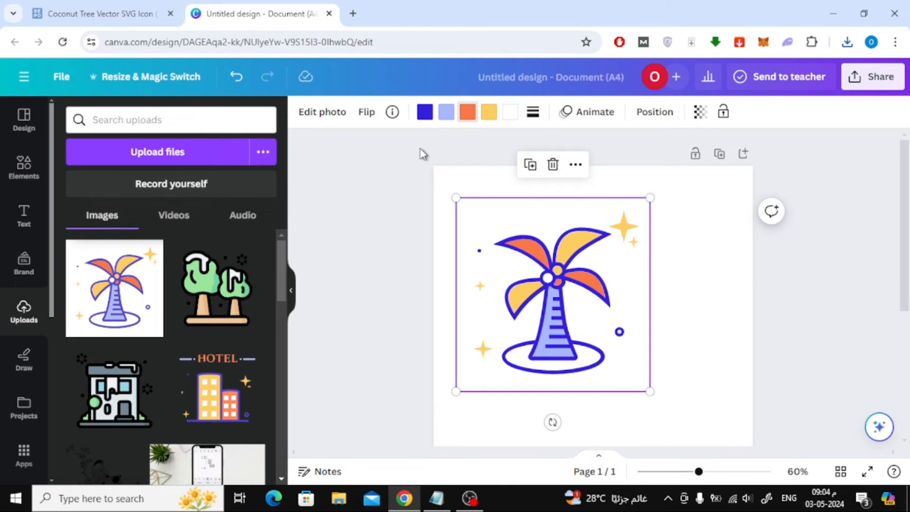
{"action": "left_click", "coordinate": [467, 112]}
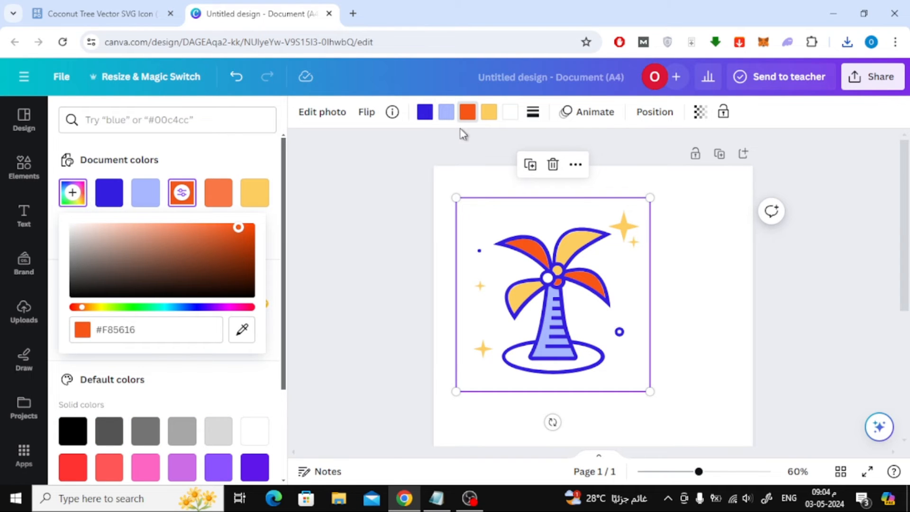
{"action": "left_click", "coordinate": [488, 112]}
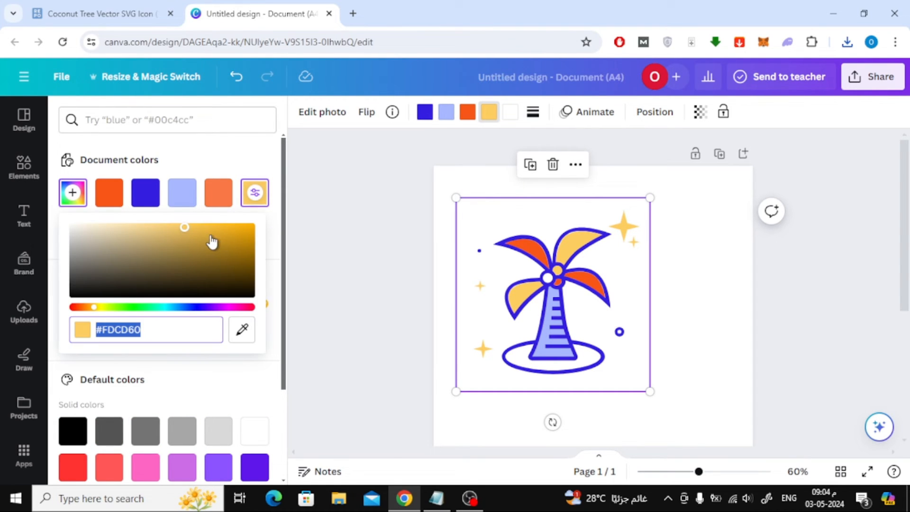